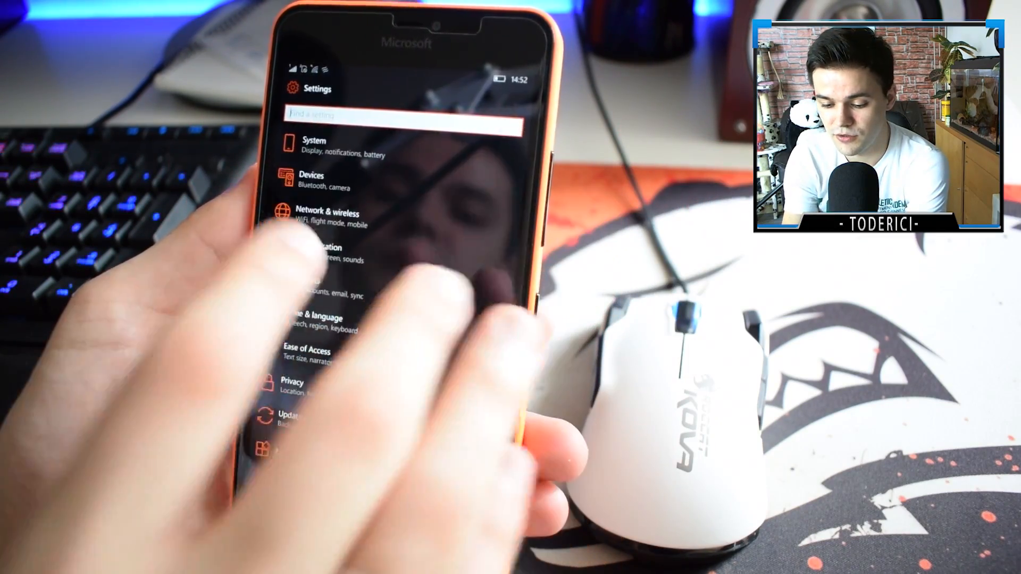
Step: Go into the System category of Settings, then leave to the app list's S section
left_click(312, 143)
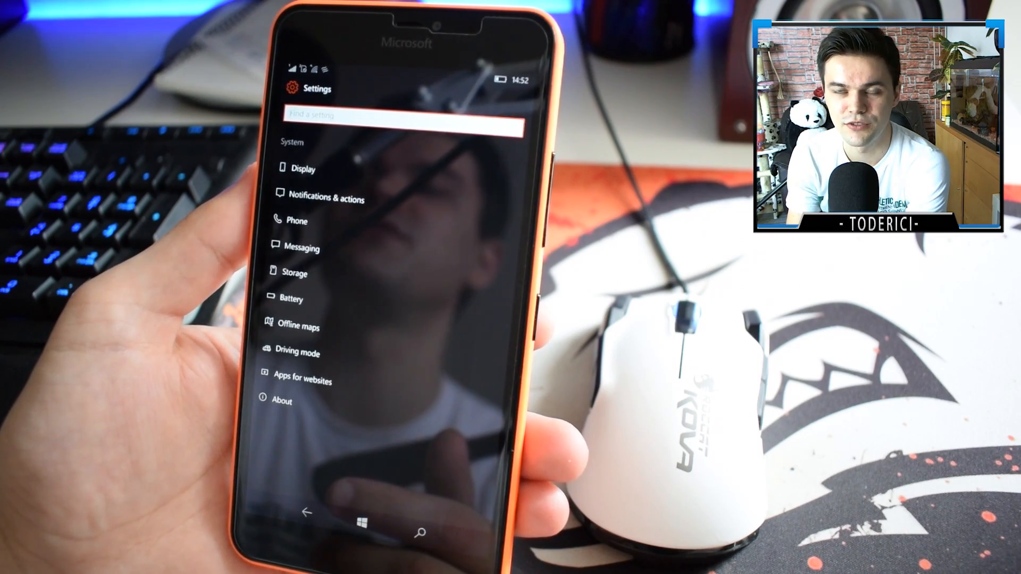
left_click(281, 401)
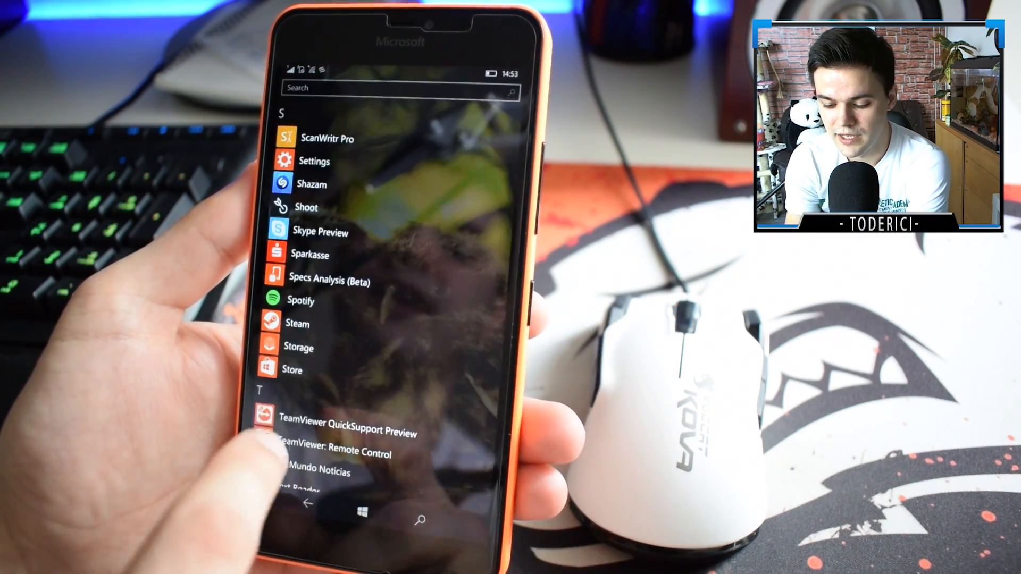
Step: Launch Settings from the app list and land on the Update & security page
left_click(299, 347)
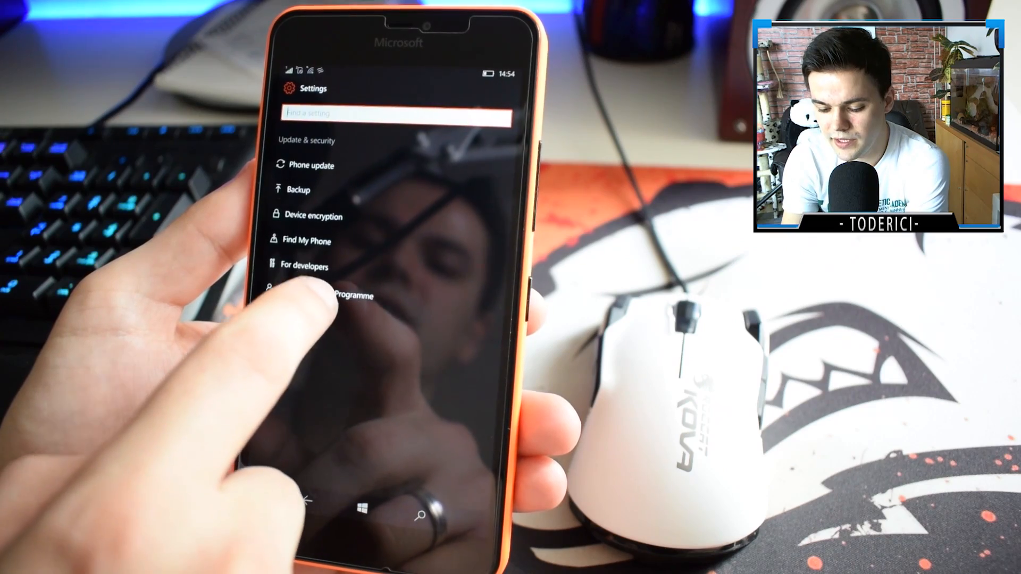
Step: View the Windows Insider Programme page showing level Fast, then return to the app list's W section
left_click(338, 297)
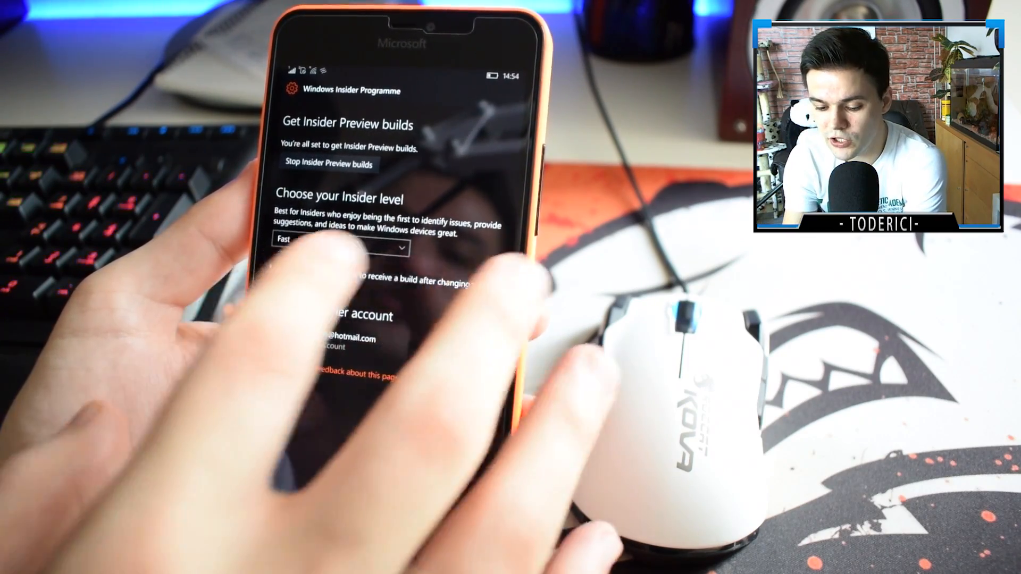
left_click(338, 247)
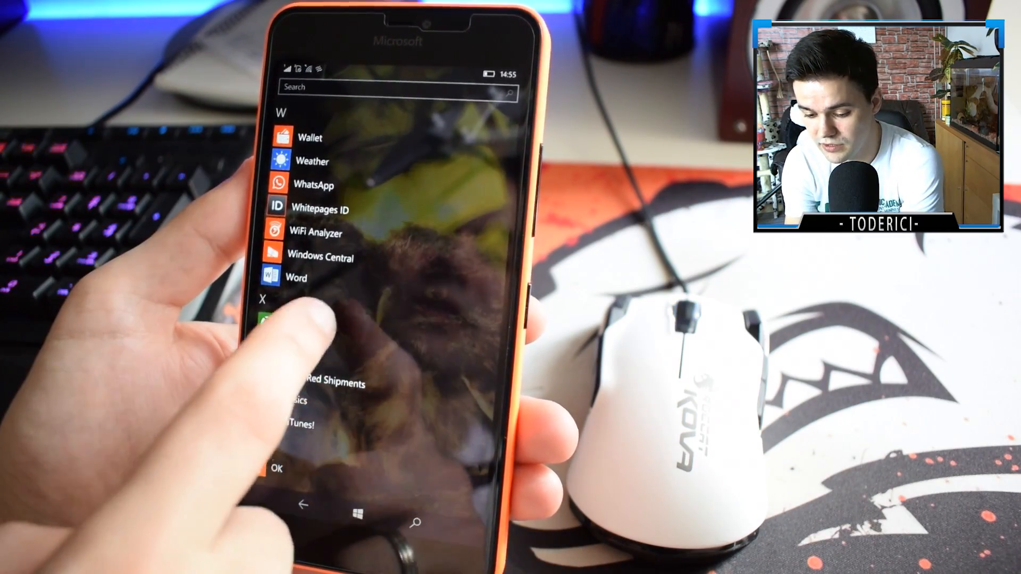
Step: Confirm the Insider level is Fast and return to the Start screen with the Windows key
scroll("down", 3)
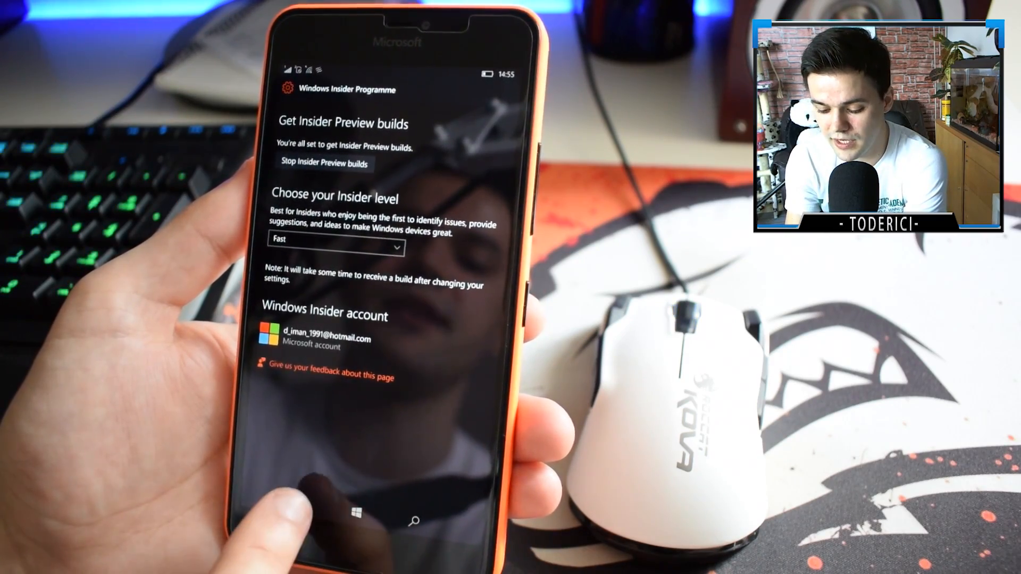
left_click(356, 519)
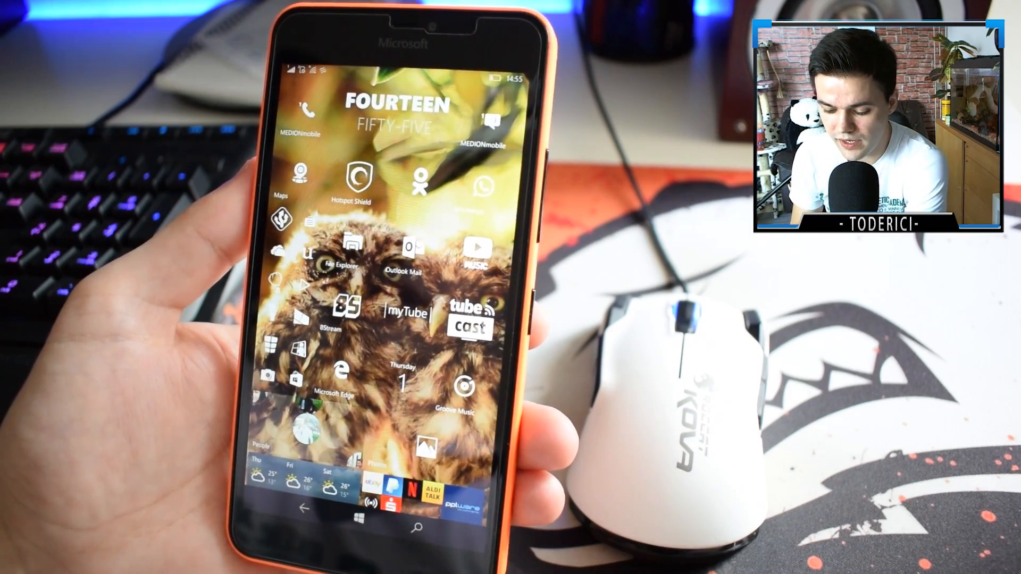